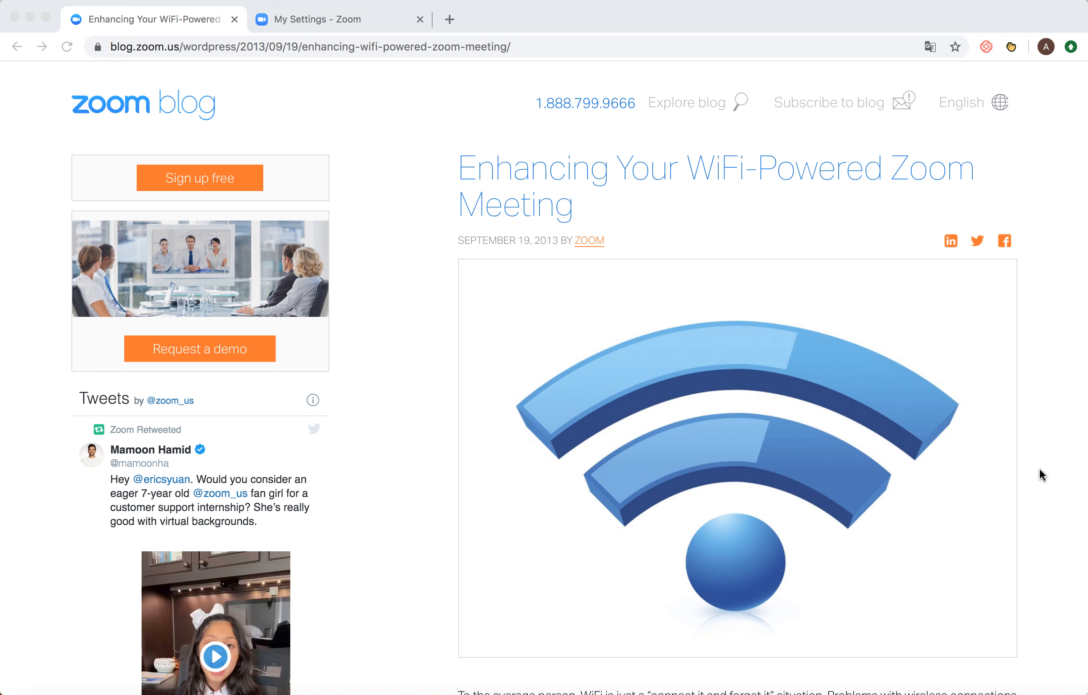
Step: Scroll the Zoom WiFi article down to the Reboot The Router, Adjust Your Position and Minimize Interference tips
scroll("down", 3)
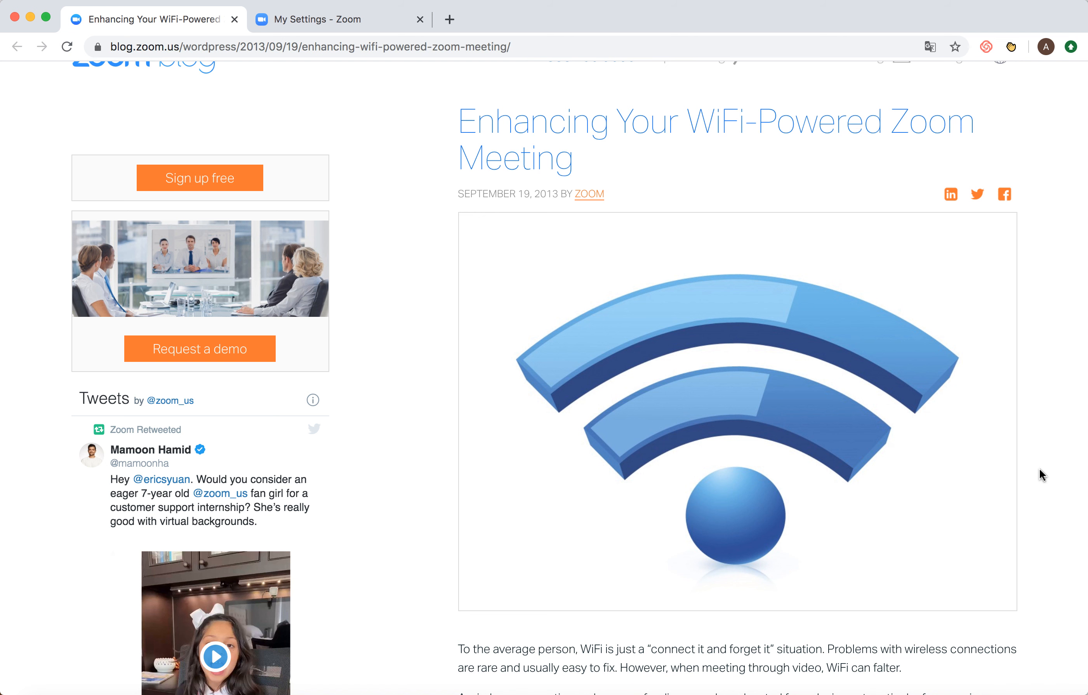
scroll("down", 3)
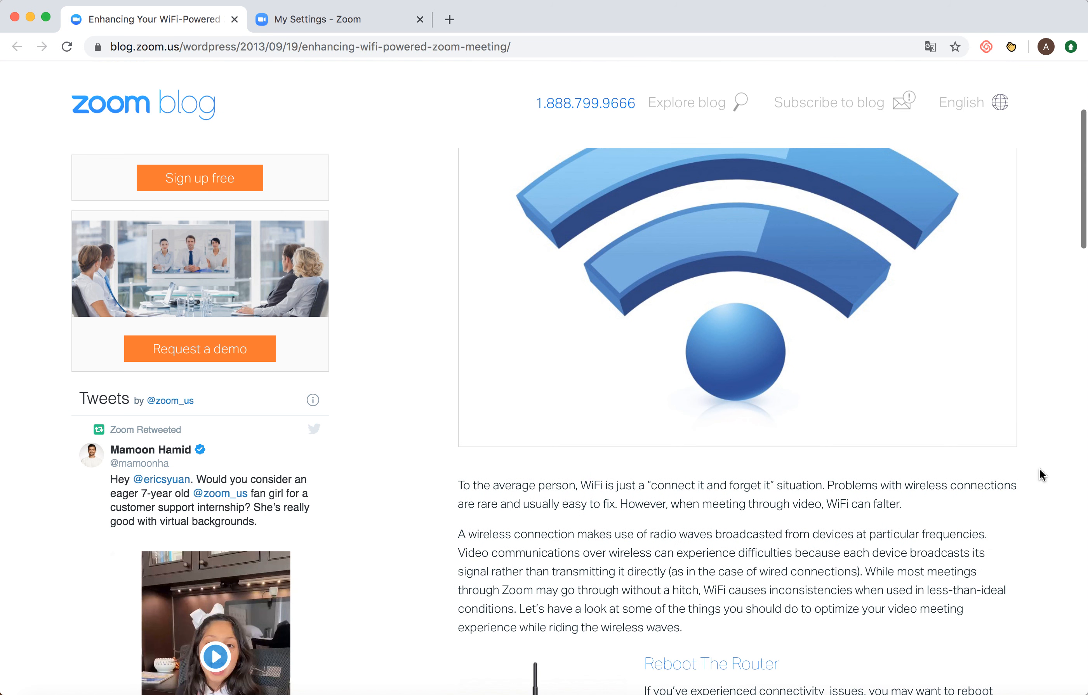
scroll("down", 3)
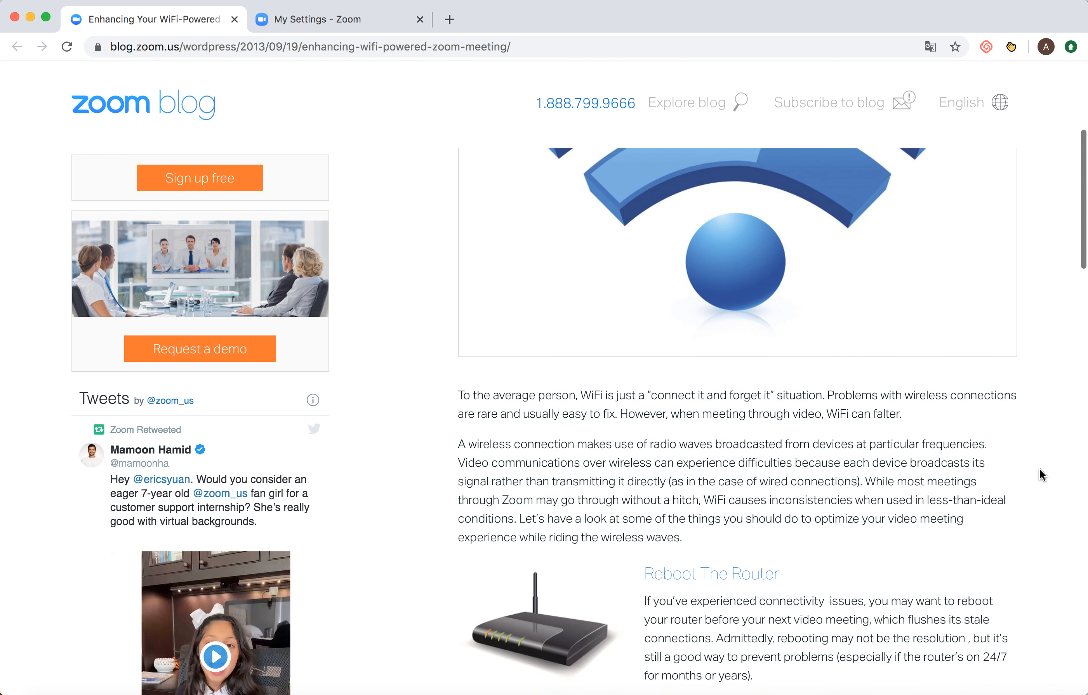
scroll("down", 3)
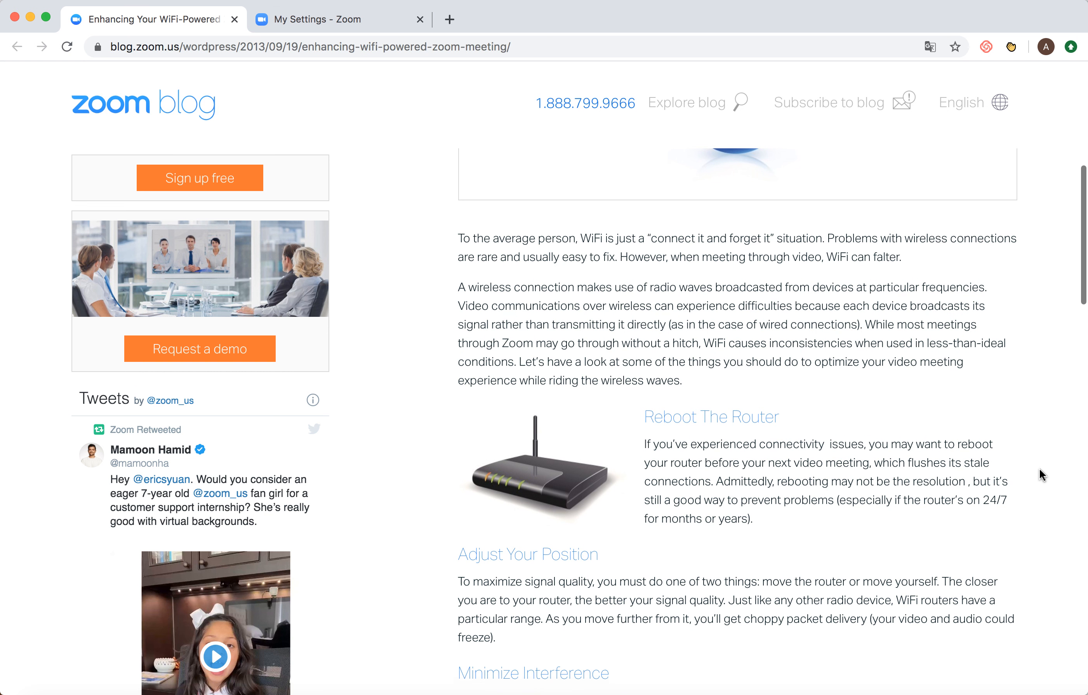
scroll("down", 3)
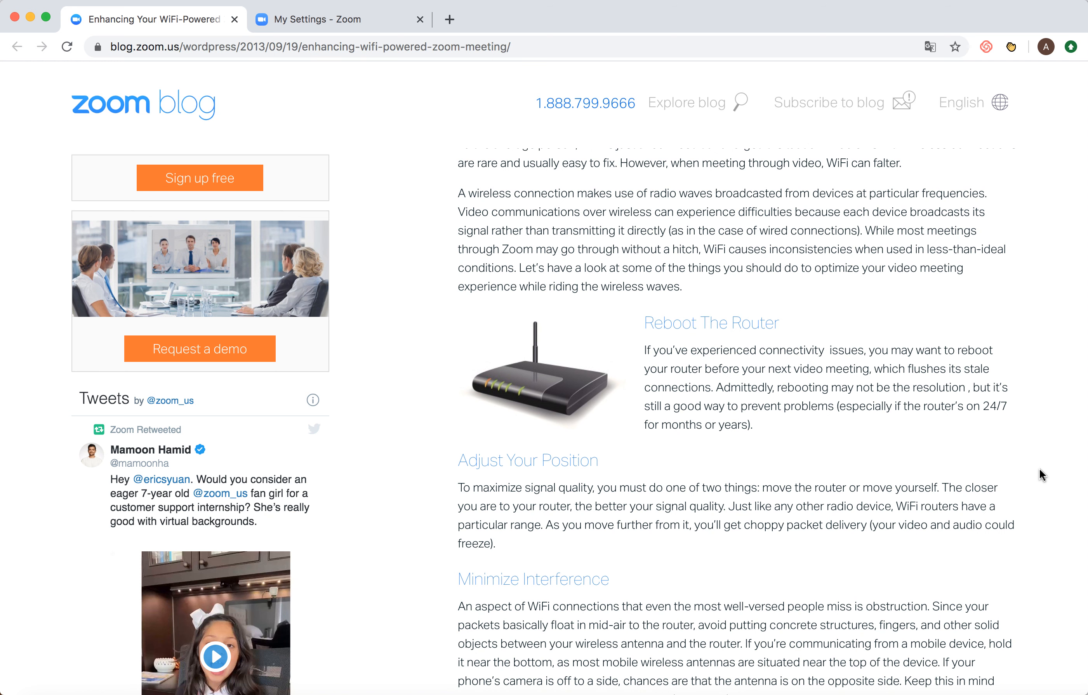
mouse_move(1046, 392)
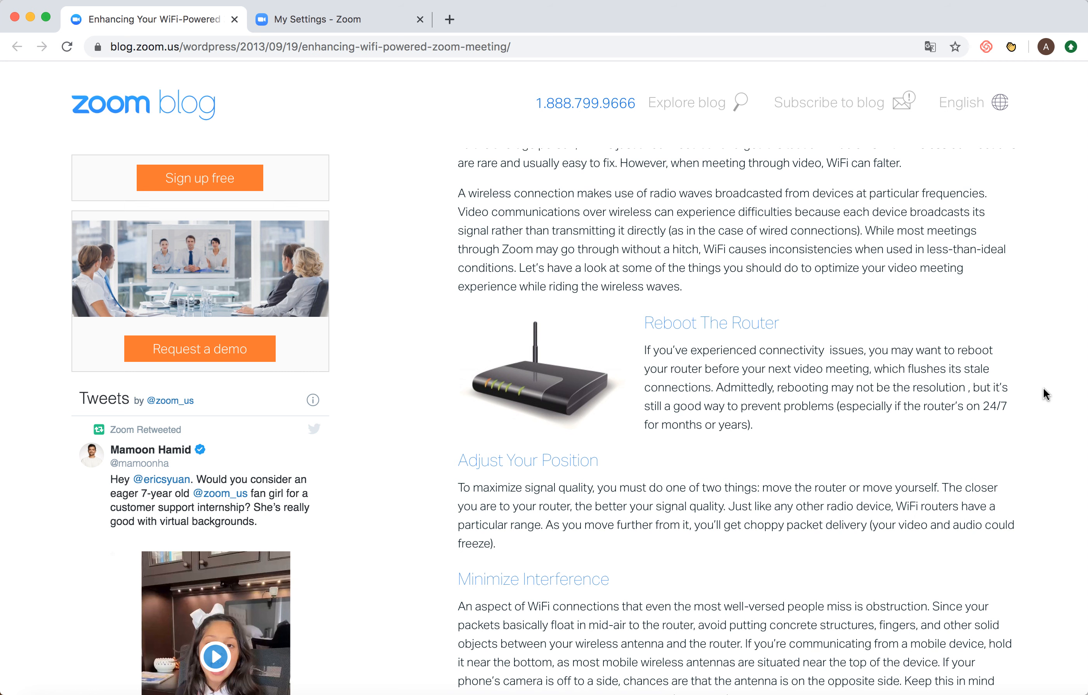
mouse_move(948, 421)
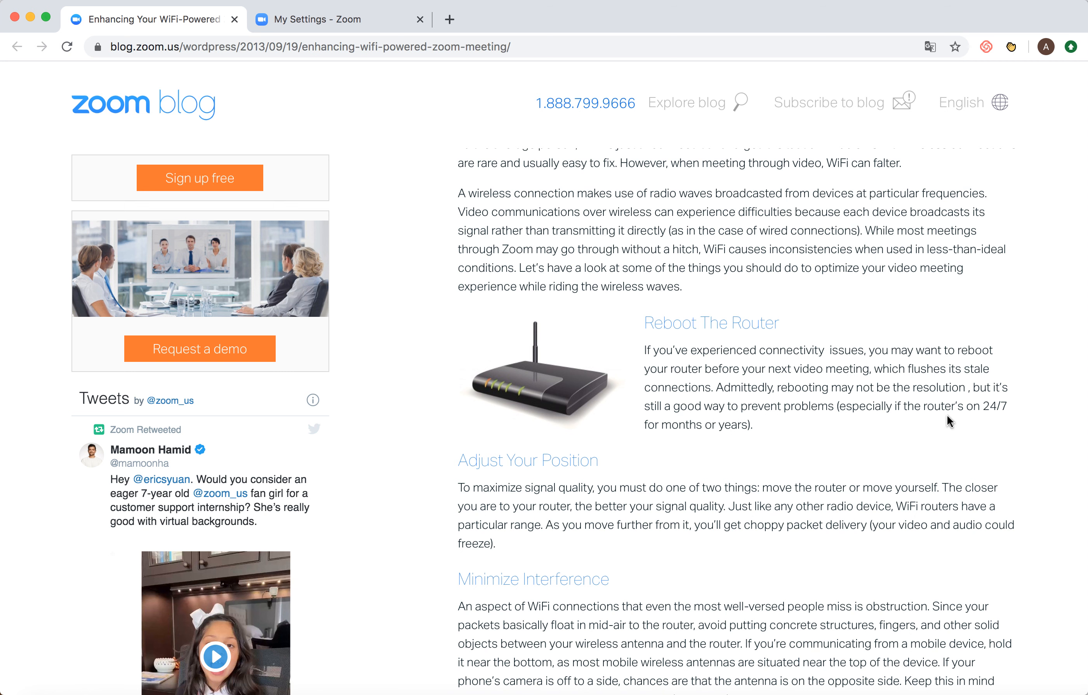
scroll("down", 3)
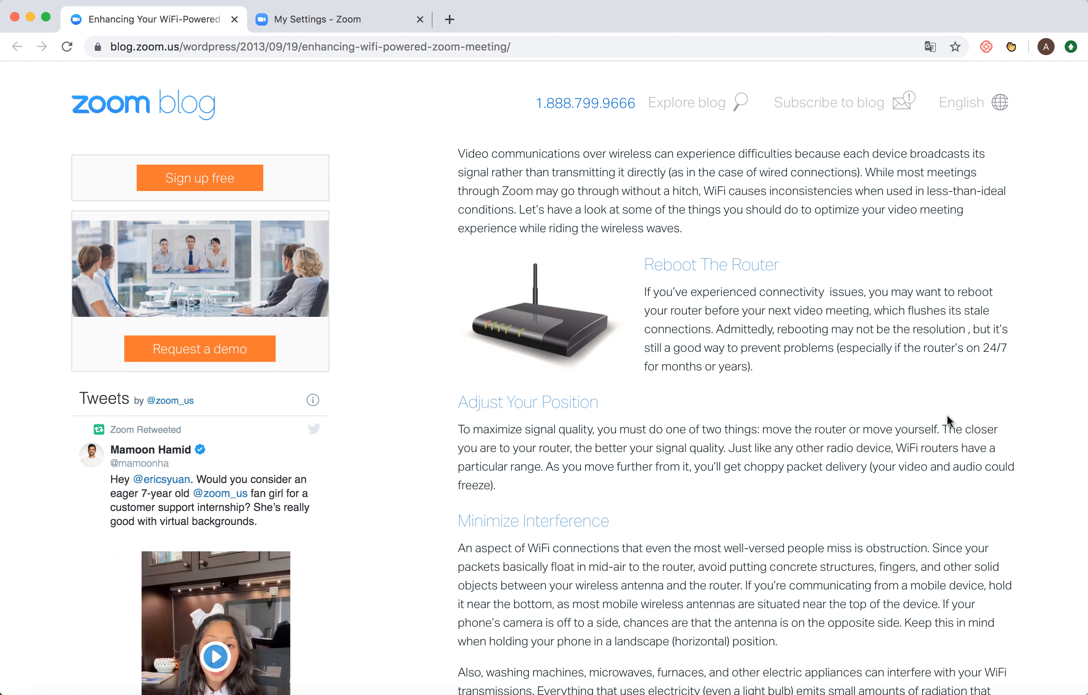
scroll("down", 3)
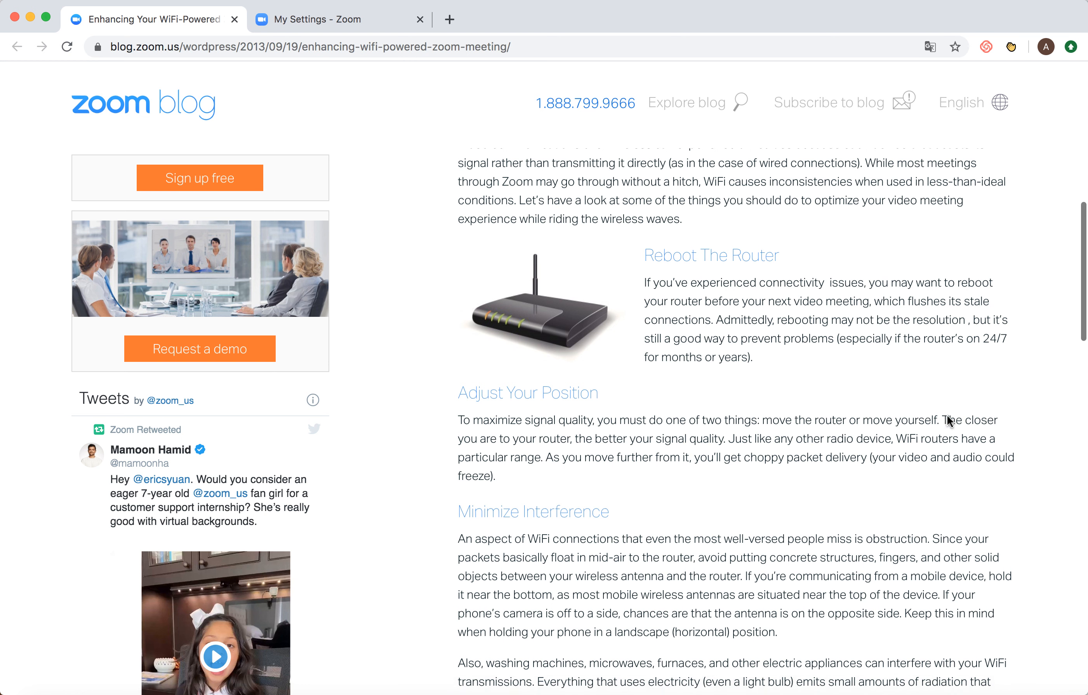
Step: Scroll further to the Don't Crowd The Router, Update Your Router and Enable WME/WMM tips
scroll("down", 3)
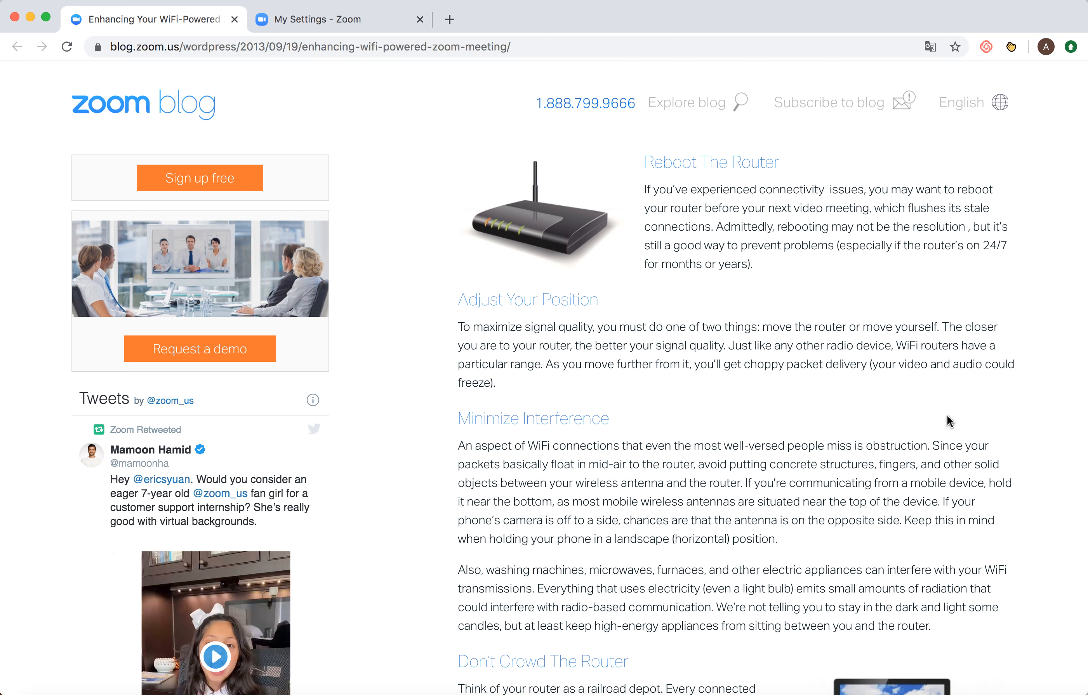
scroll("down", 3)
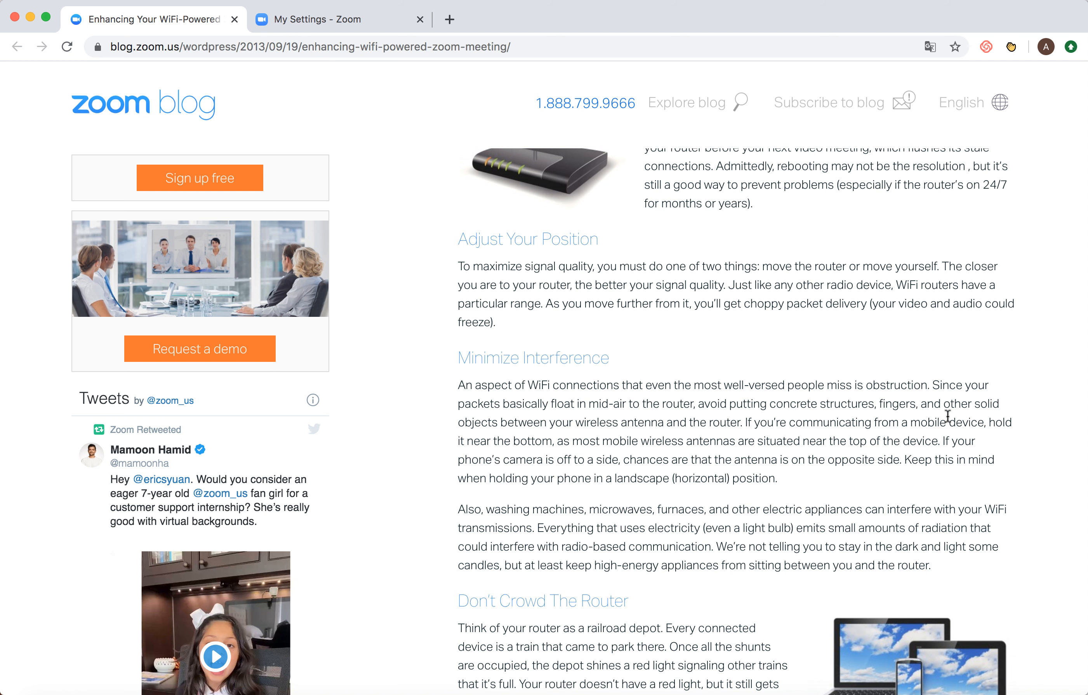
scroll("down", 3)
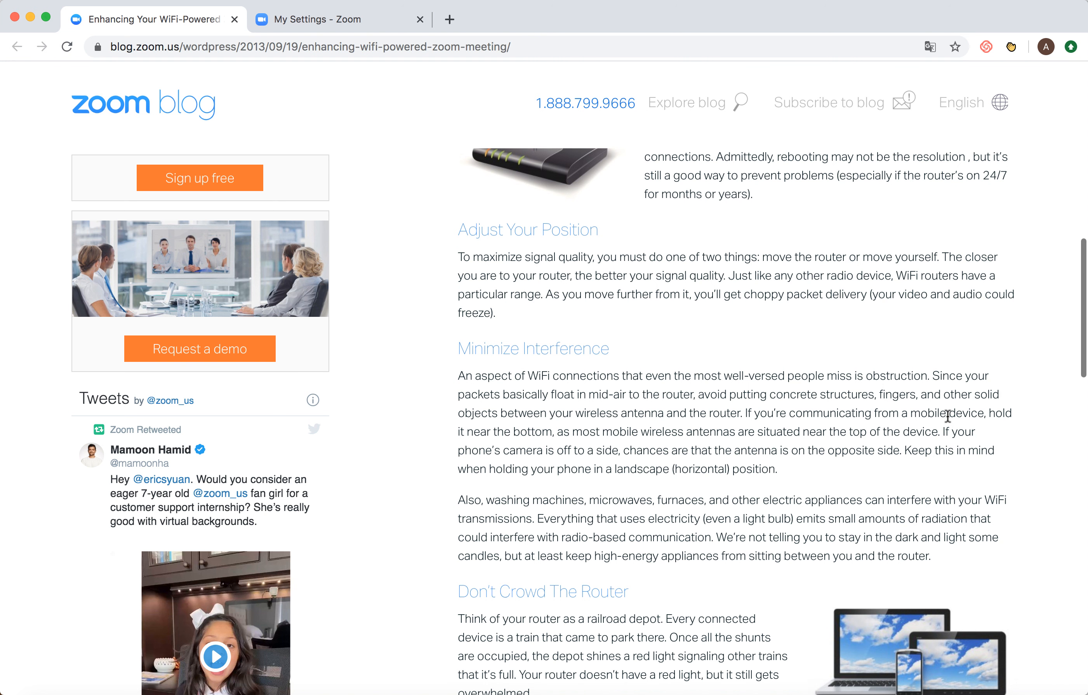
scroll("down", 3)
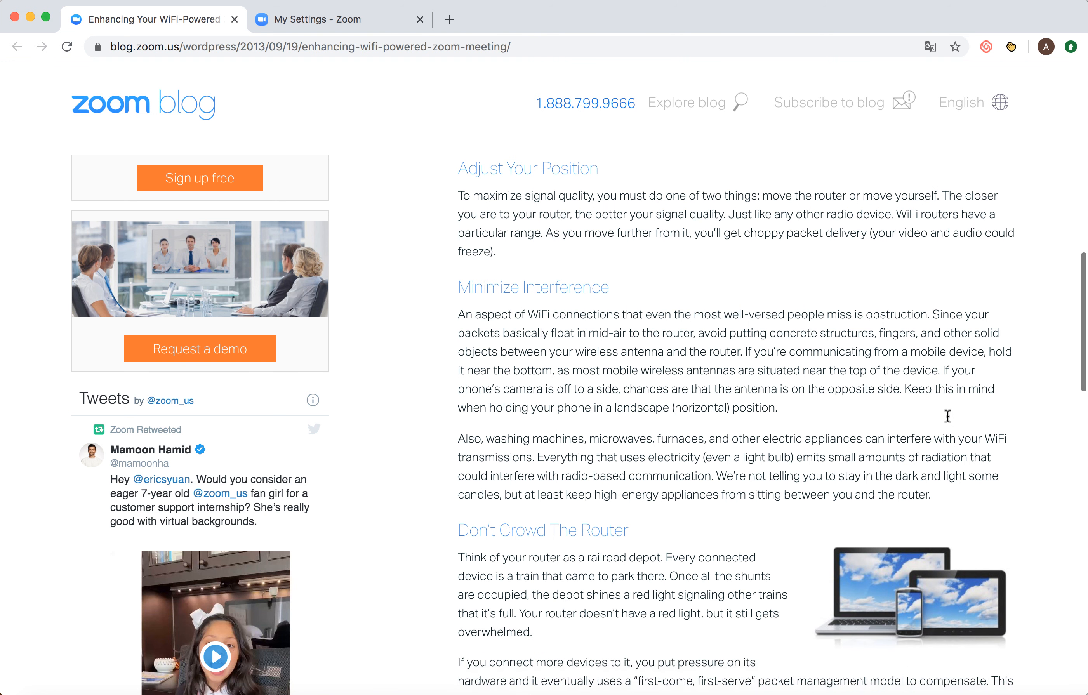
mouse_move(948, 421)
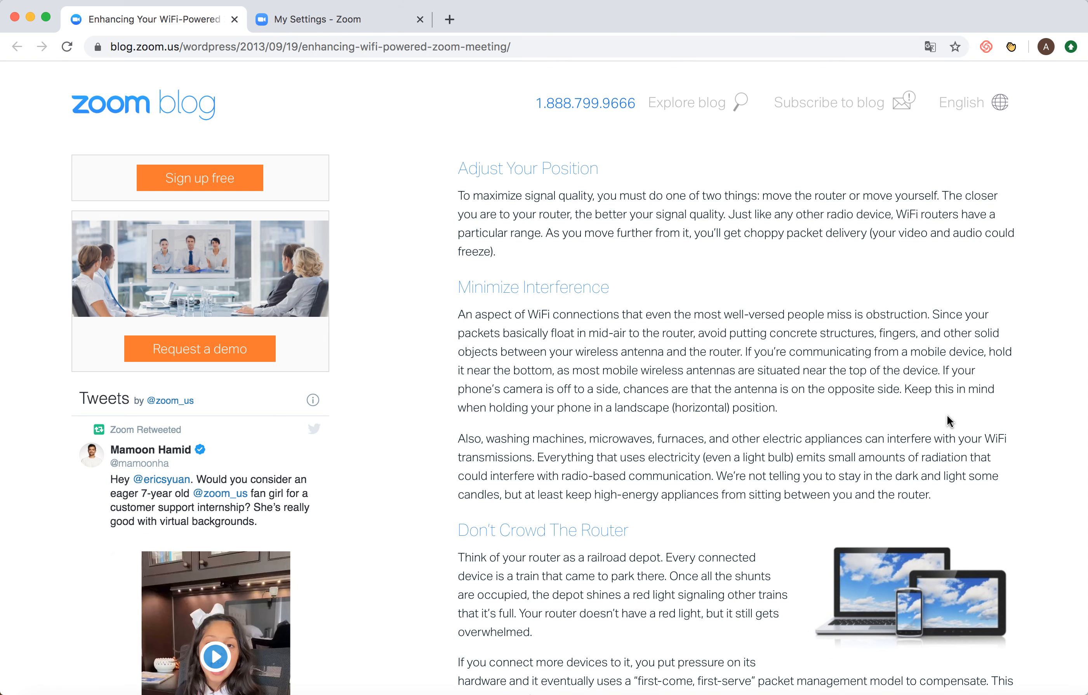
scroll("down", 3)
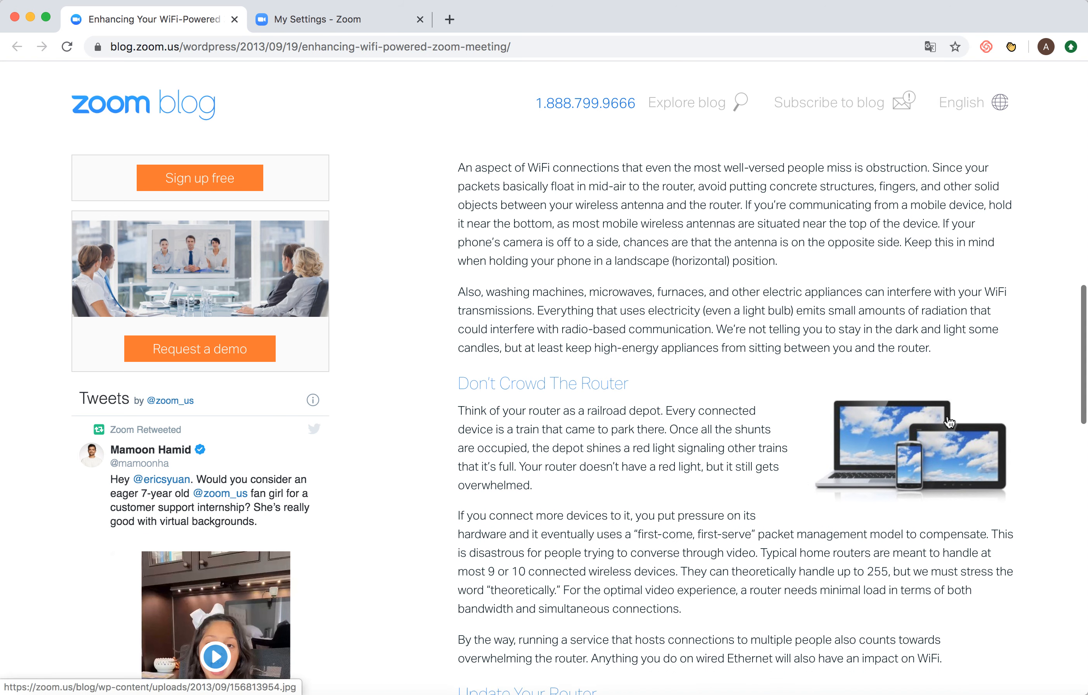
scroll("down", 3)
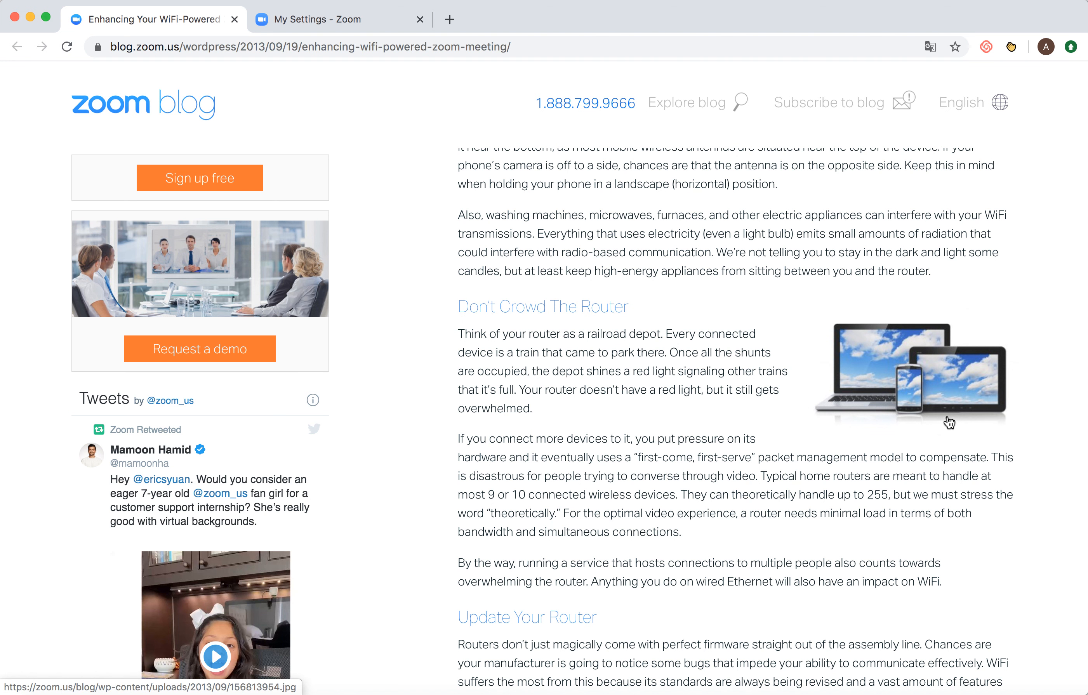
scroll("down", 3)
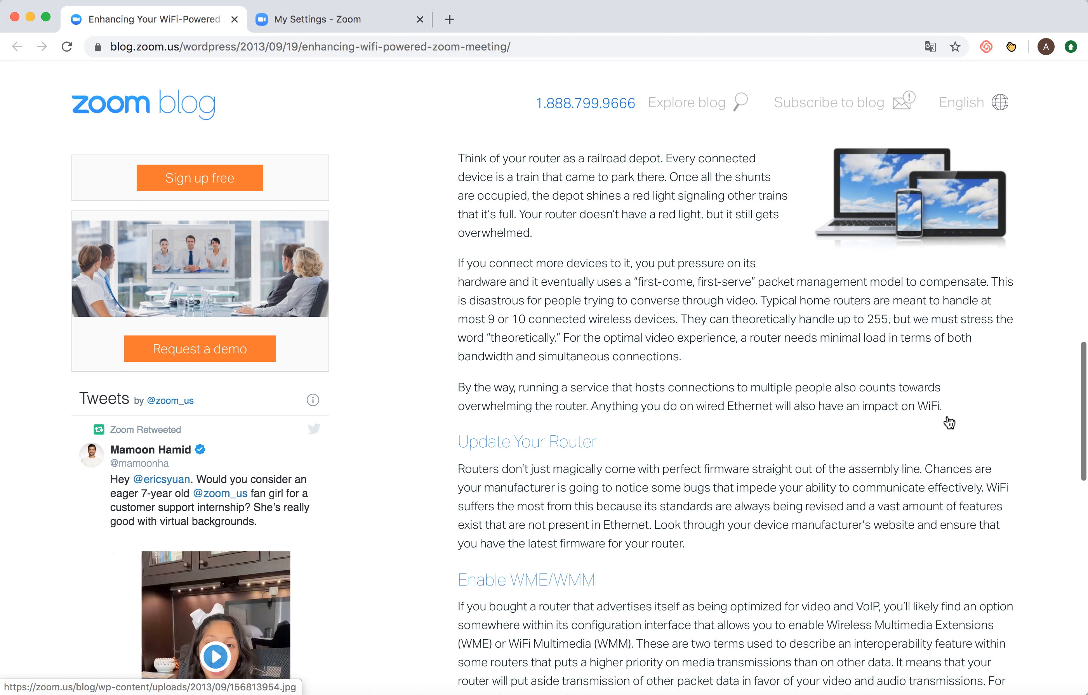
Step: Scroll to the article's final tips on priority ports, less-crowded channels and dual-band routers
scroll("down", 3)
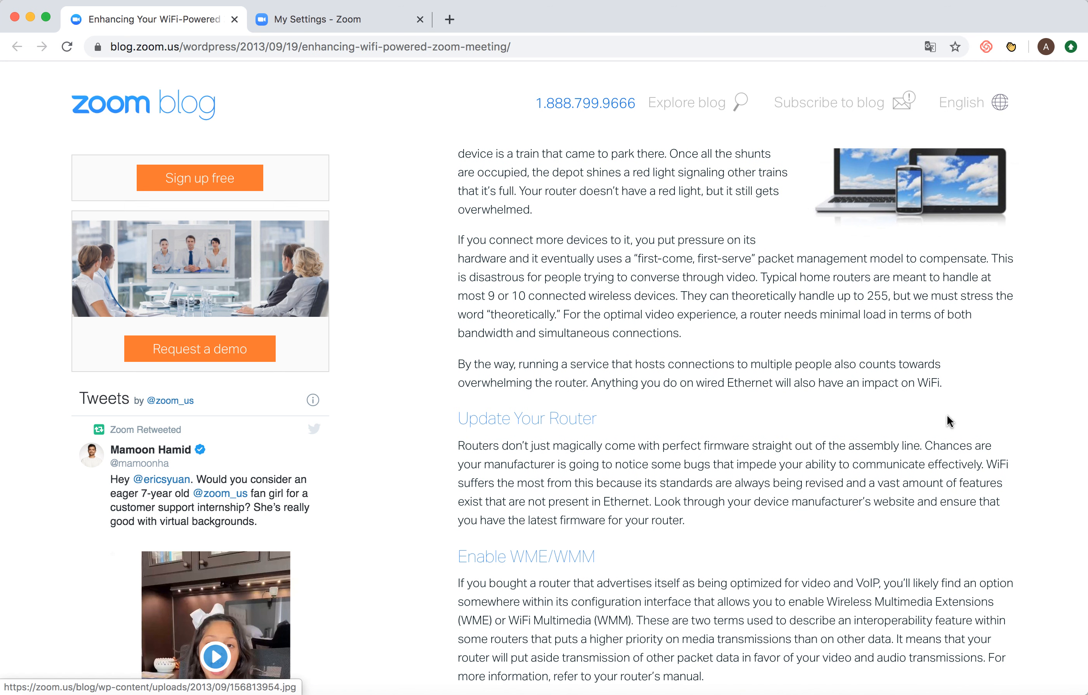
scroll("down", 3)
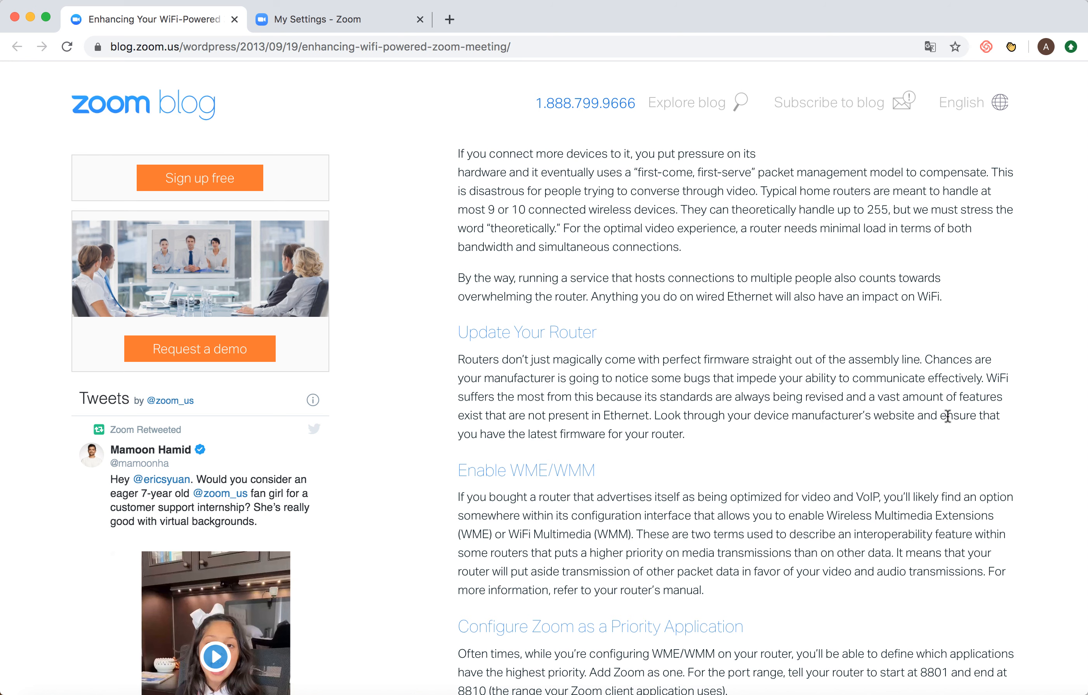
scroll("down", 3)
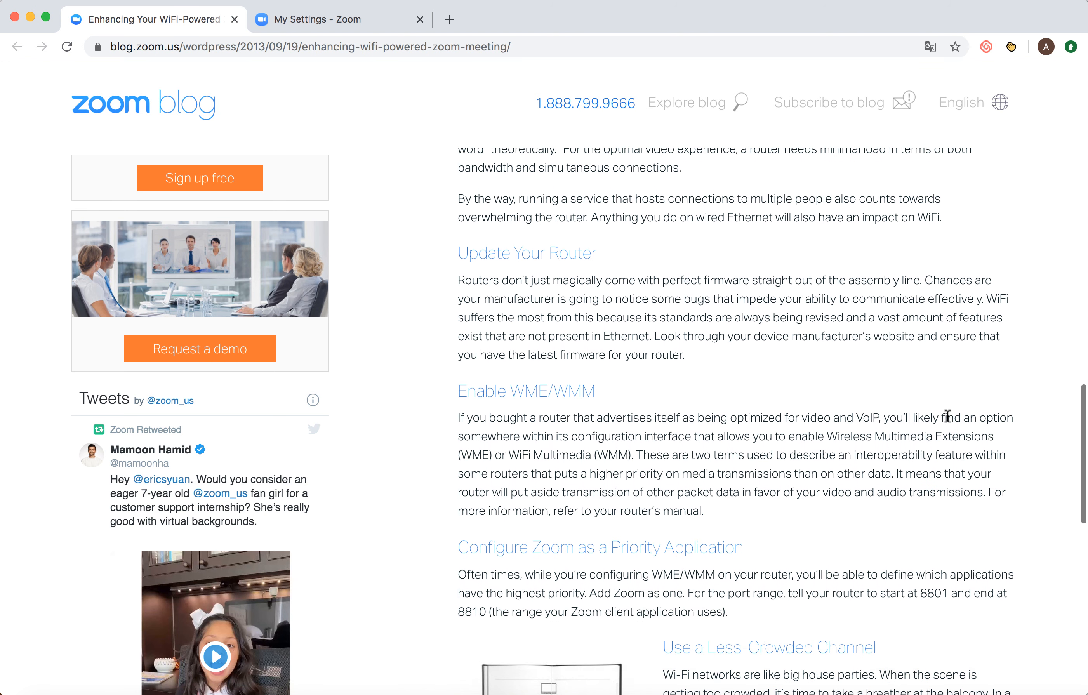
scroll("down", 3)
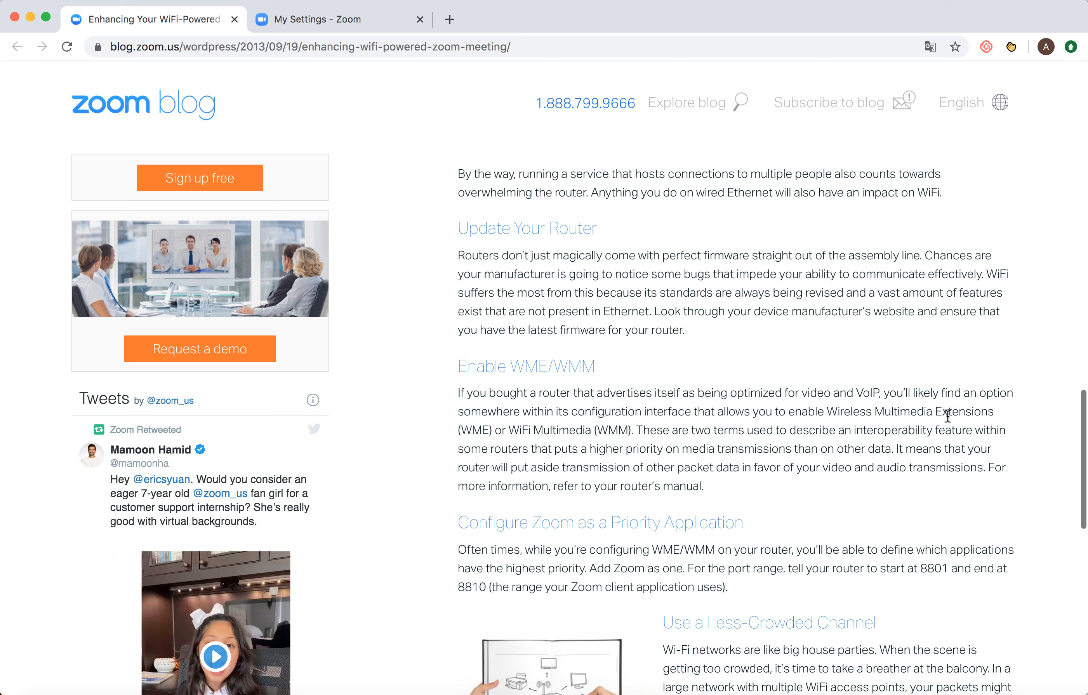
scroll("down", 3)
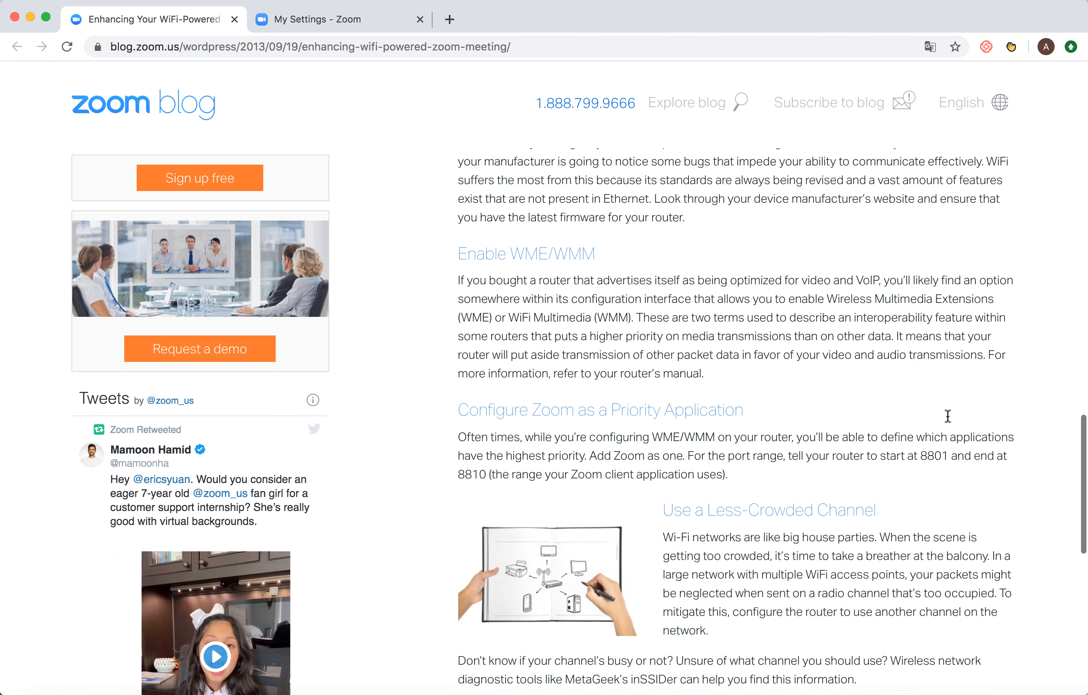
scroll("down", 3)
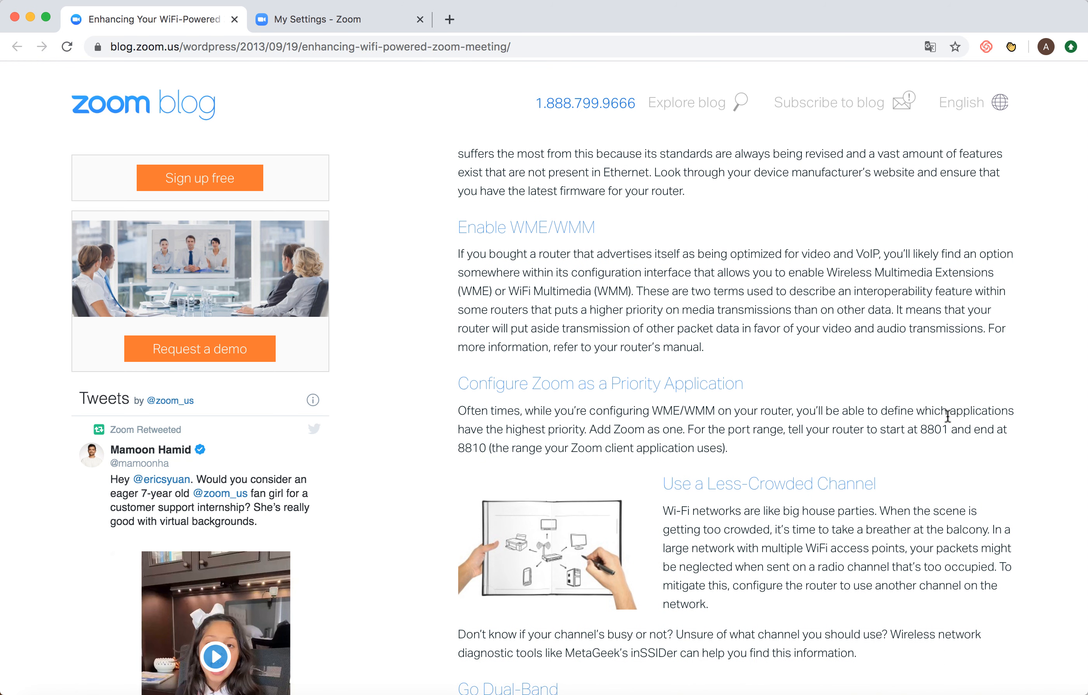
scroll("down", 3)
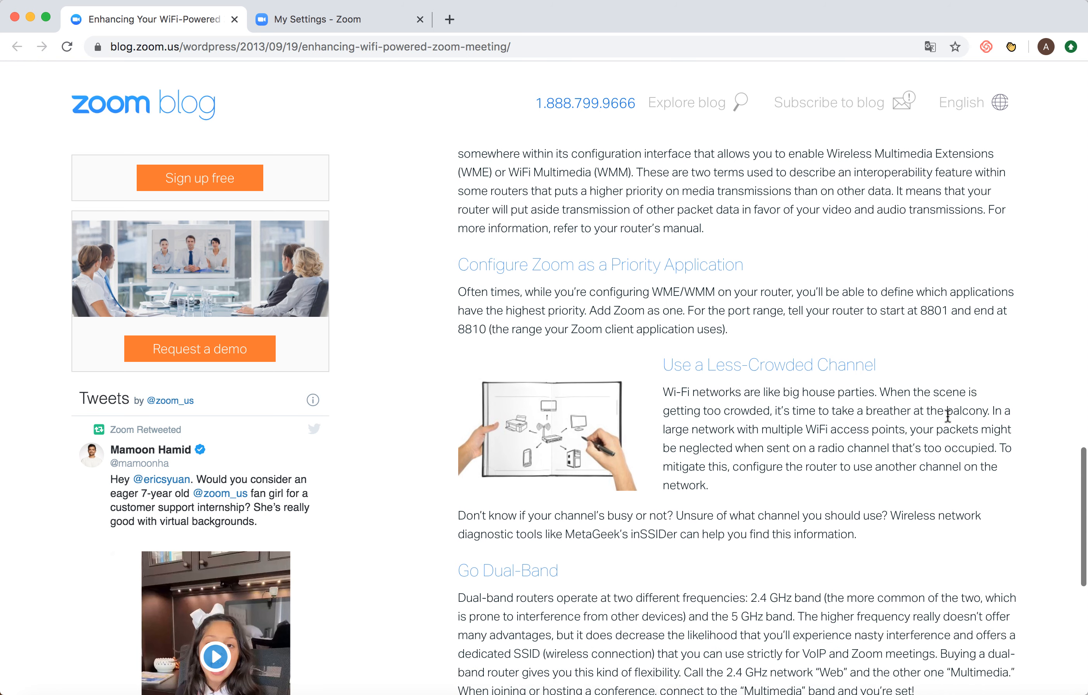
scroll("down", 3)
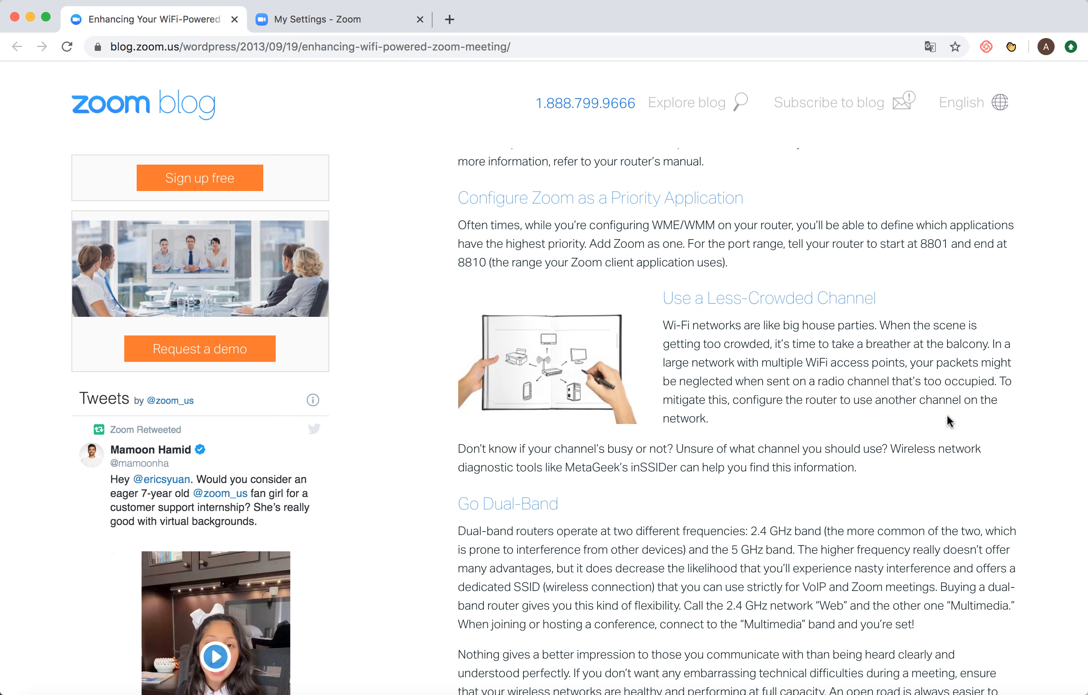
scroll("down", 3)
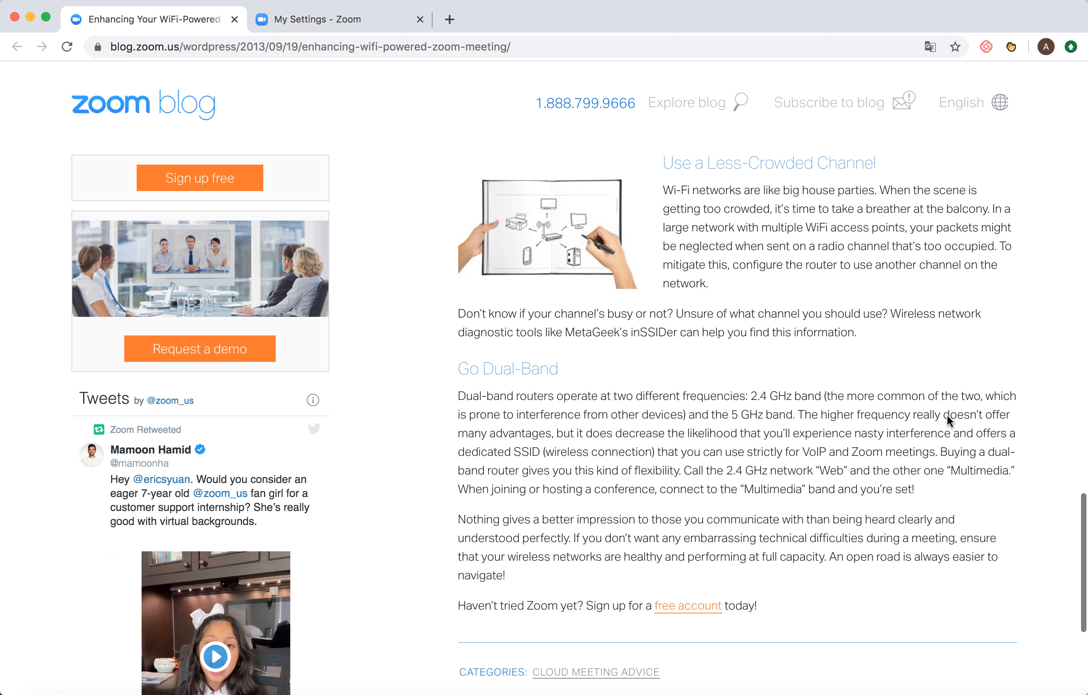
mouse_move(949, 419)
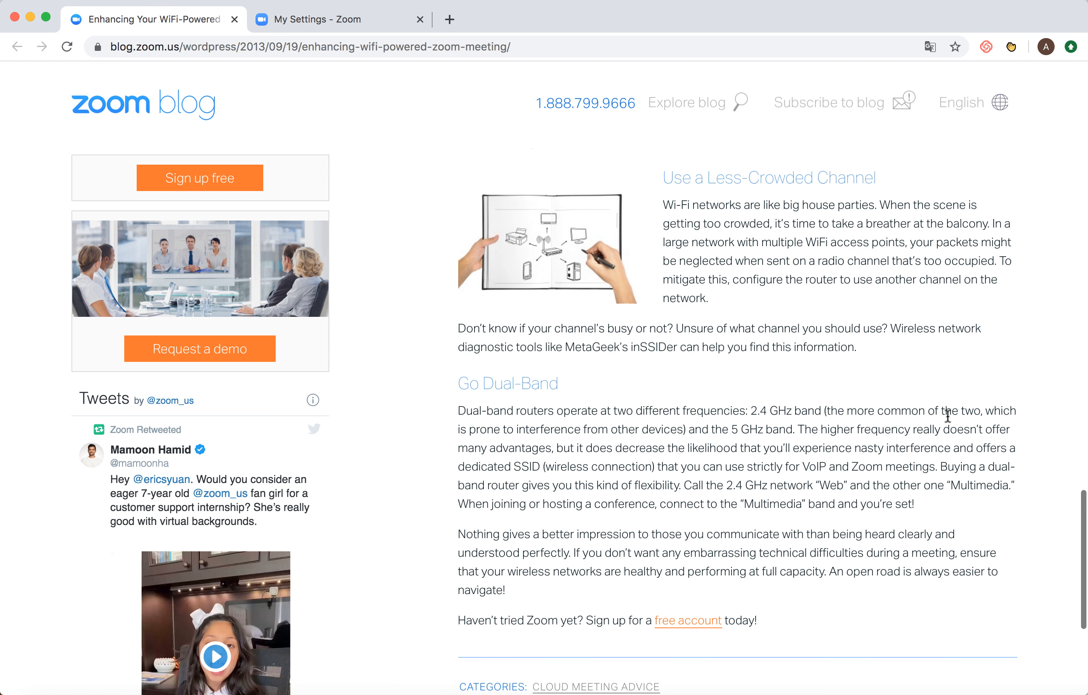
scroll("up", 3)
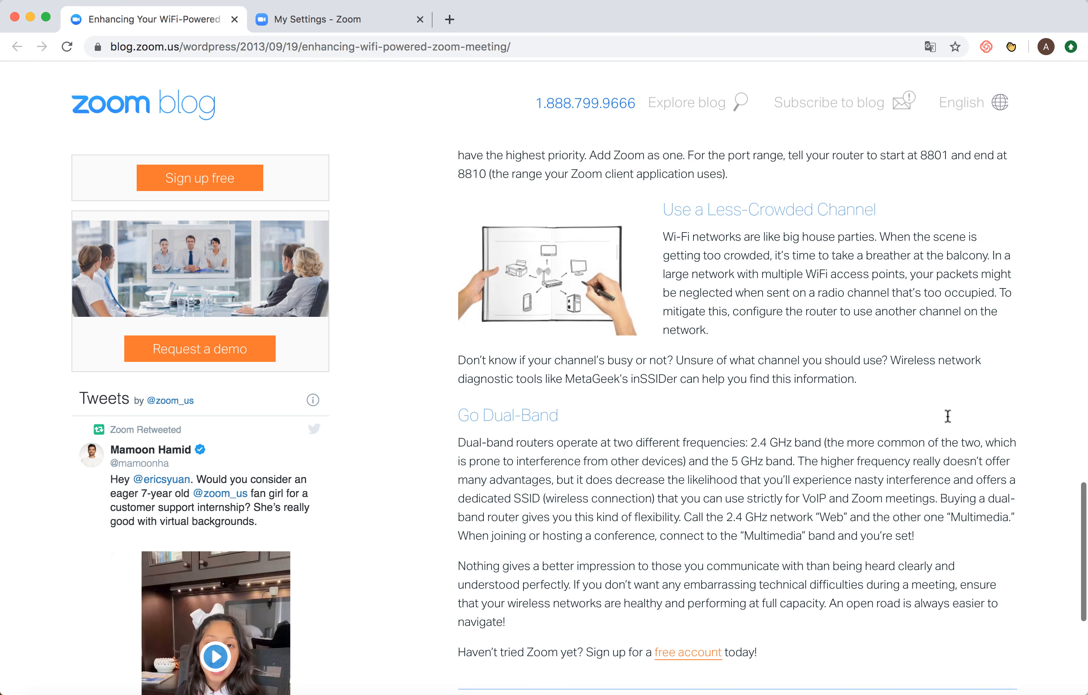
mouse_move(948, 421)
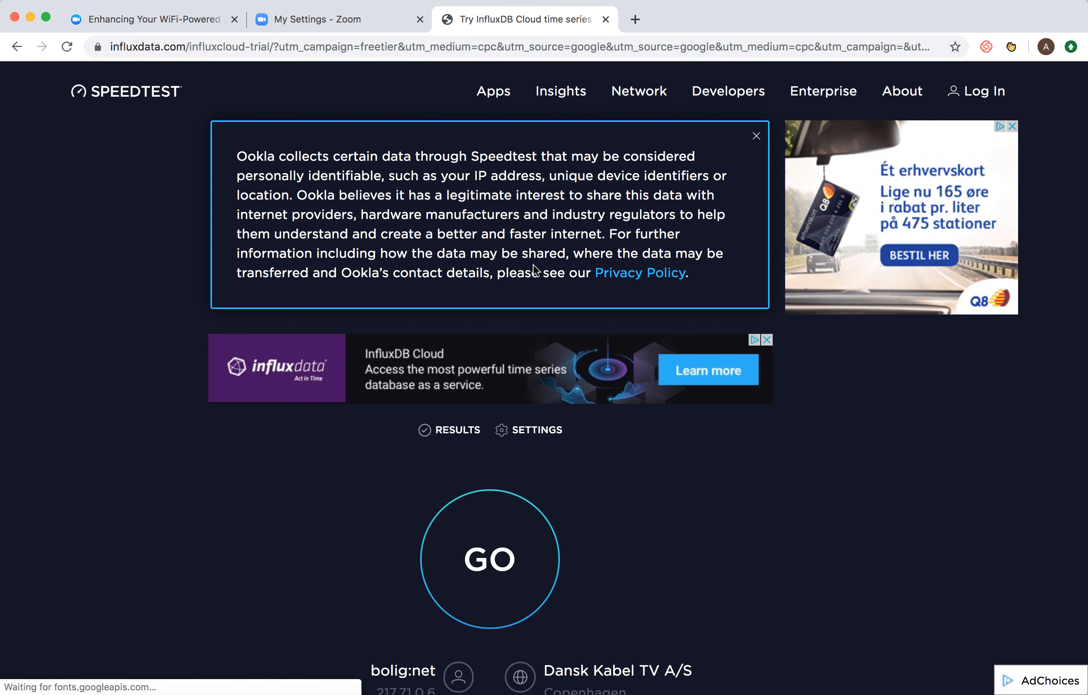
Step: Bring up the Speedtest by Ookla homepage in a new tab, ready to start a test
left_click(707, 369)
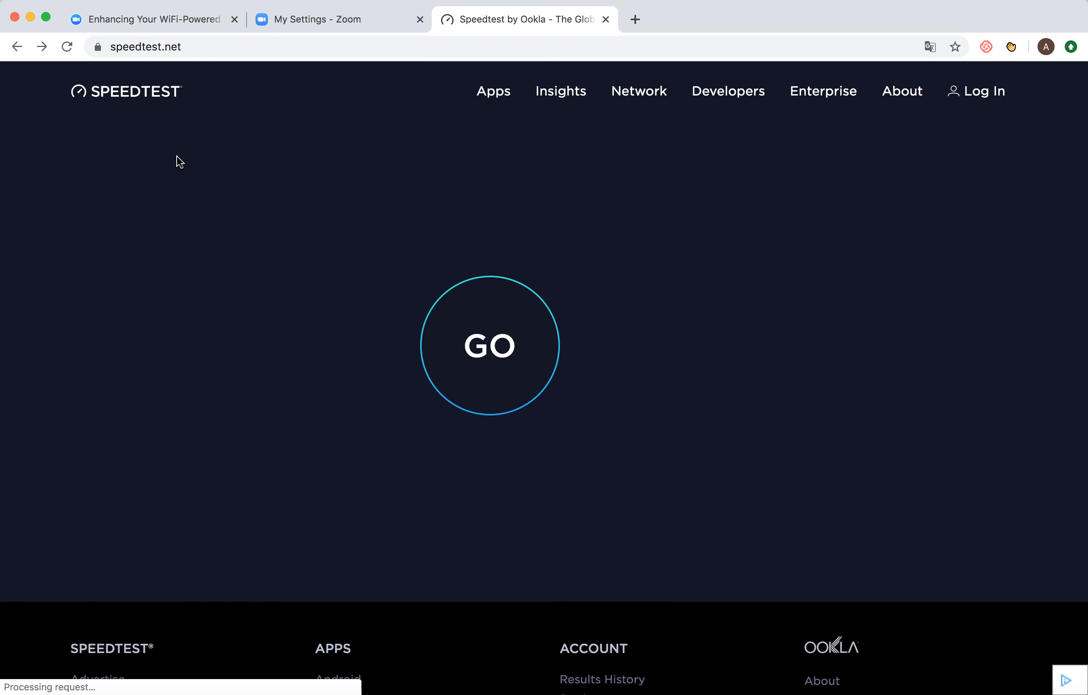
left_click(490, 345)
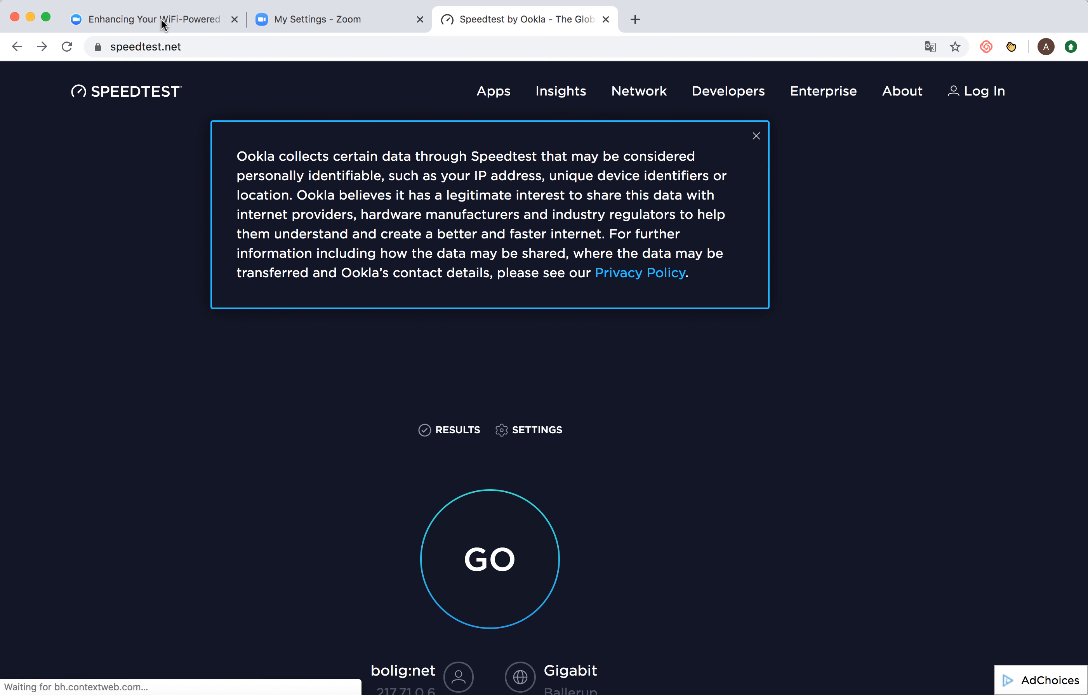
Step: Switch back to the Zoom WiFi article tab at the Use a Less-Crowded Channel section
left_click(146, 19)
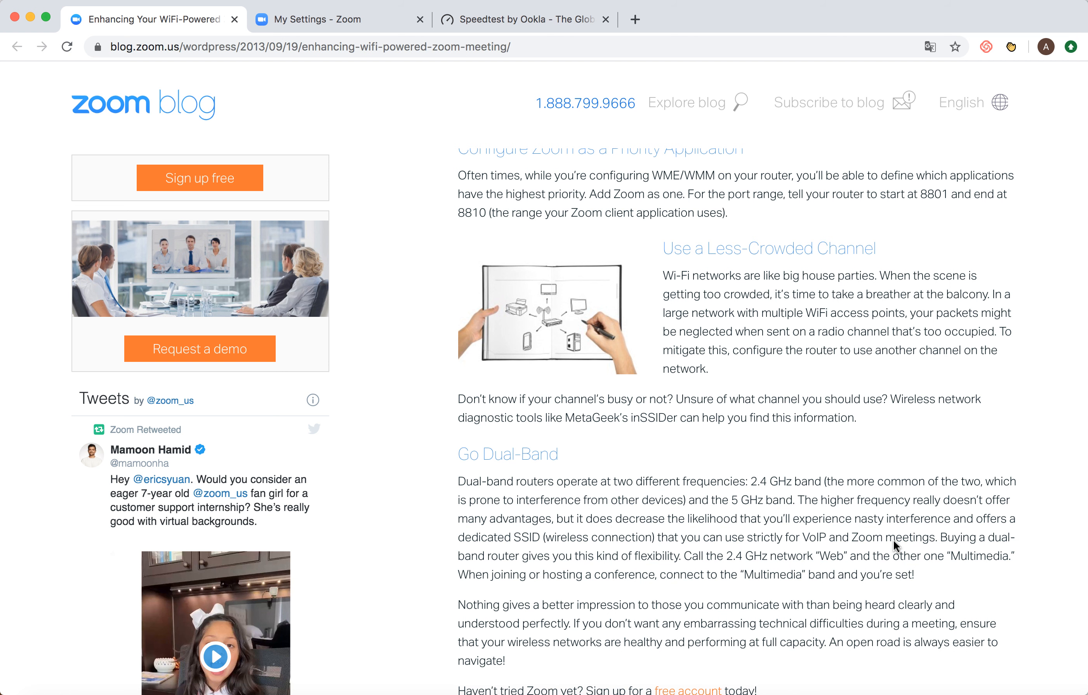
scroll("up", 3)
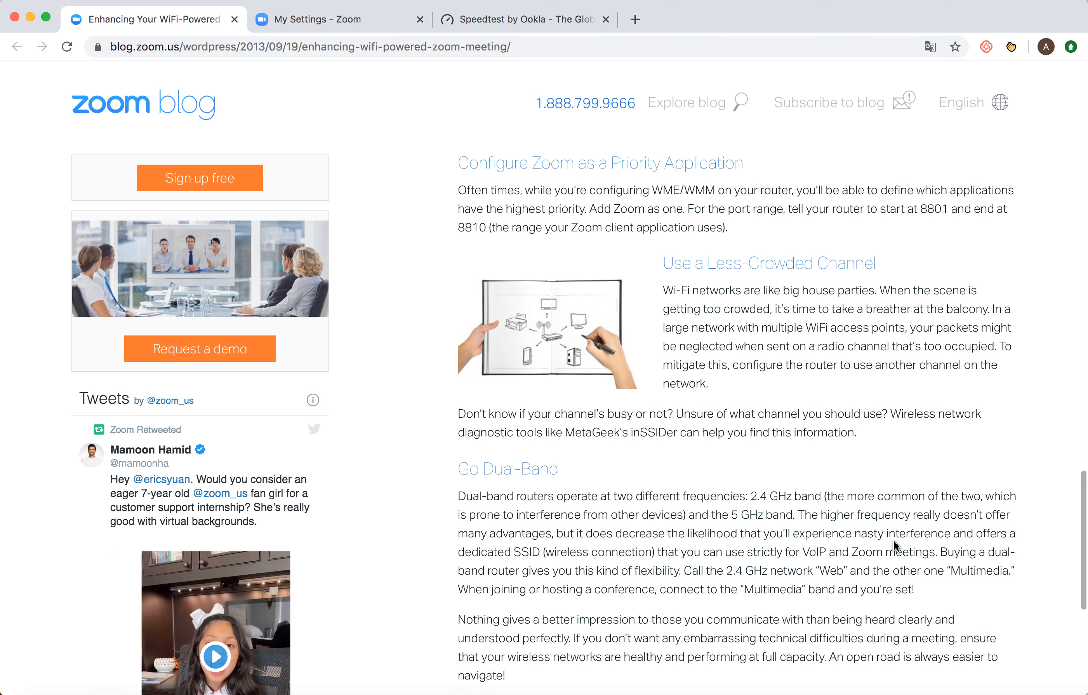
scroll("up", 3)
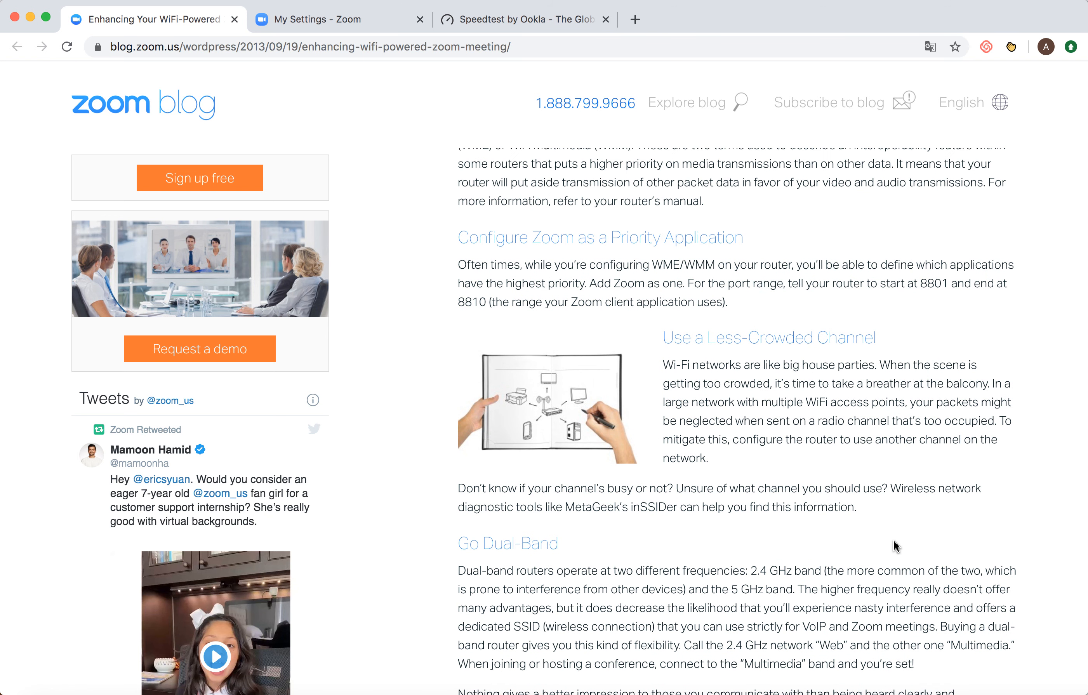